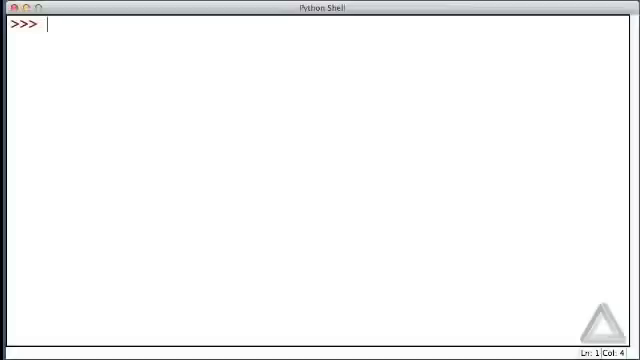
Enter the comment "# Slices." at the prompt to start the session notes.
type("# Slices.")
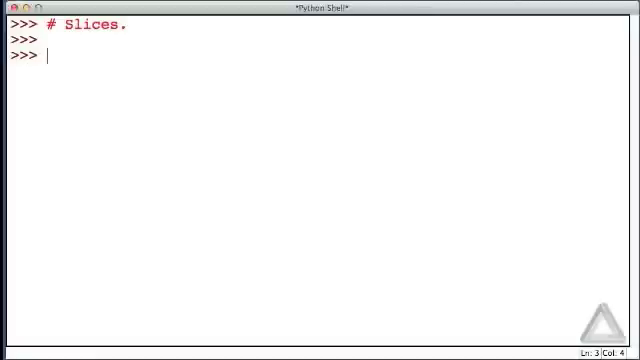
Add the comment giving the slice syntax # <seq>[<start> : <stop>].
type("# <seq")
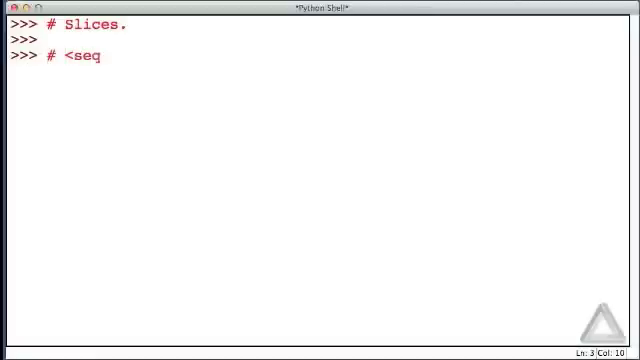
type(">")
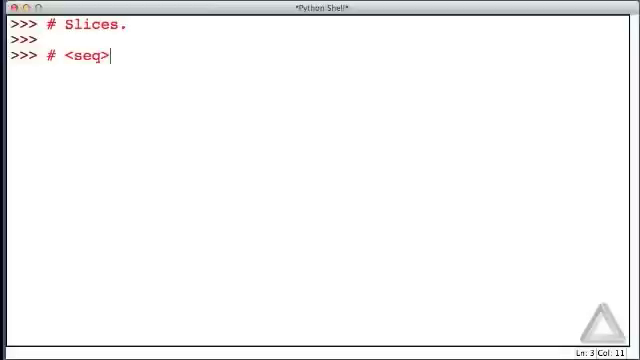
type("[")
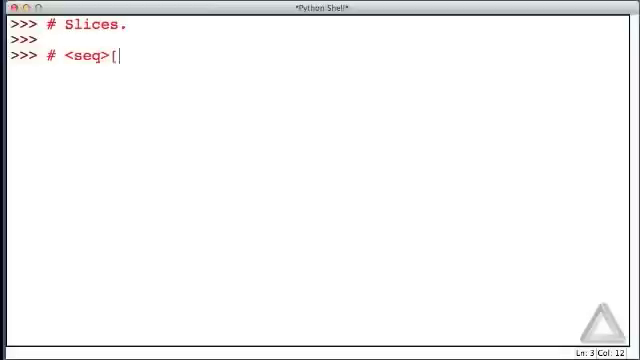
type("<star")
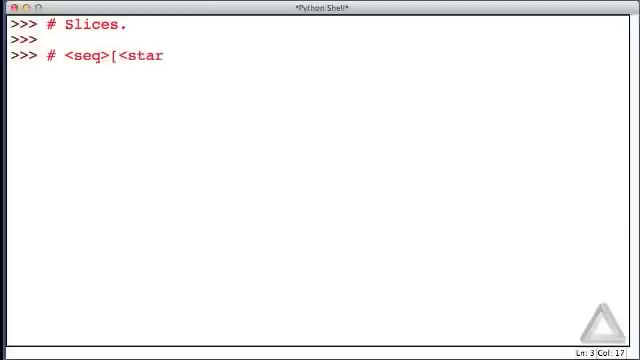
type("t> :")
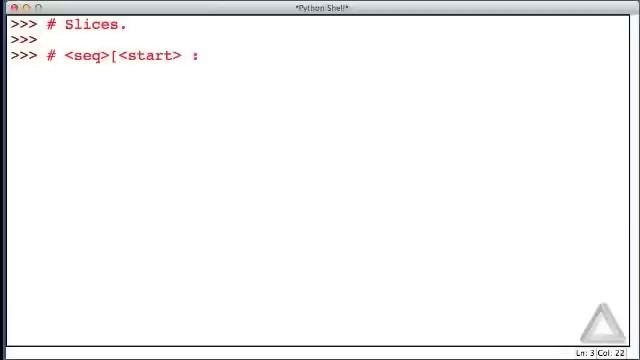
type("<")
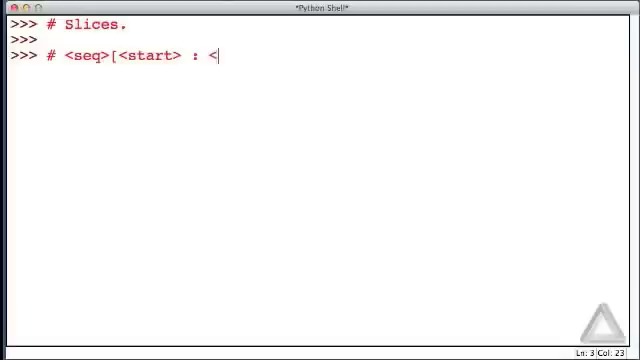
type("stop>")
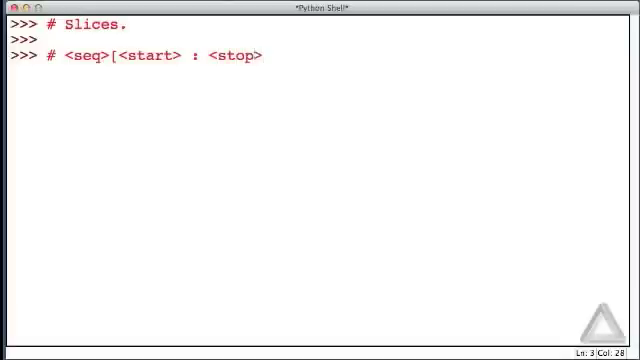
type("]")
type("#   <start>")
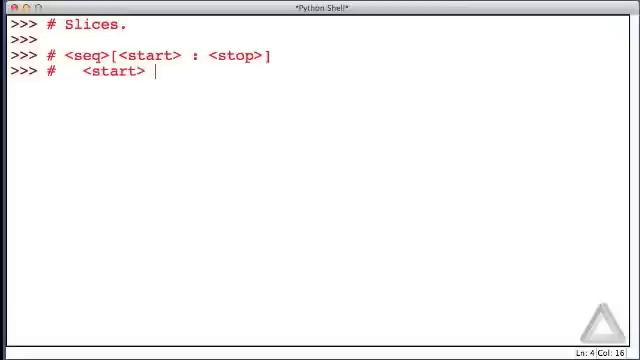
Add the comment defining <start> as the index of the slice's first element.
type("= index")
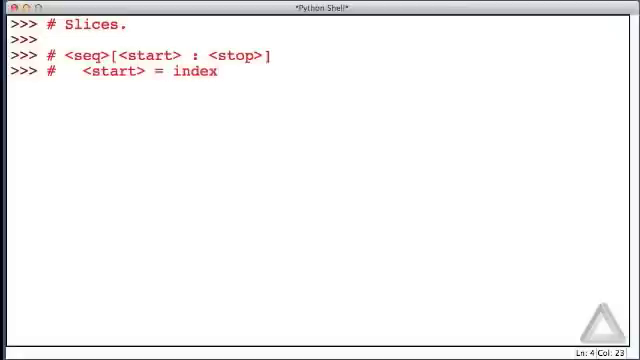
type("of the first ele")
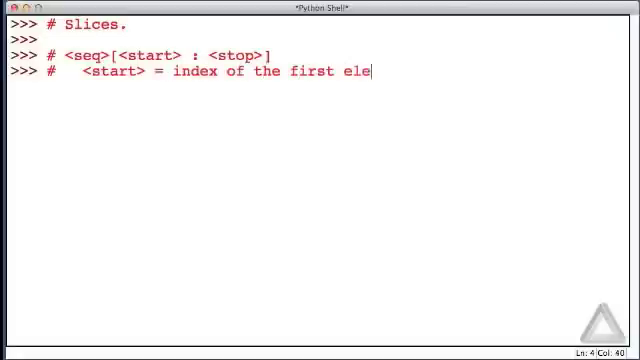
type("ment of the slice")
type("#")
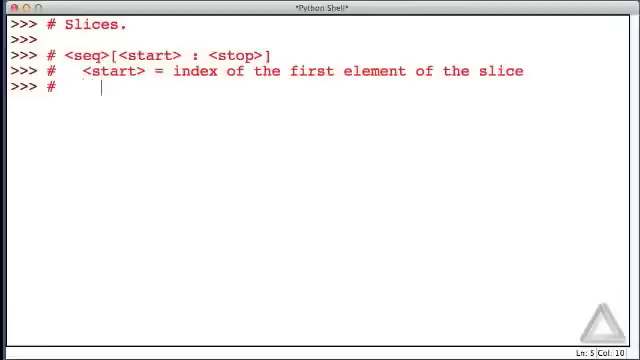
Note that <start> defaults to 0 and define <stop> as the "next to last" element index.
type("default of 0")
type("#")
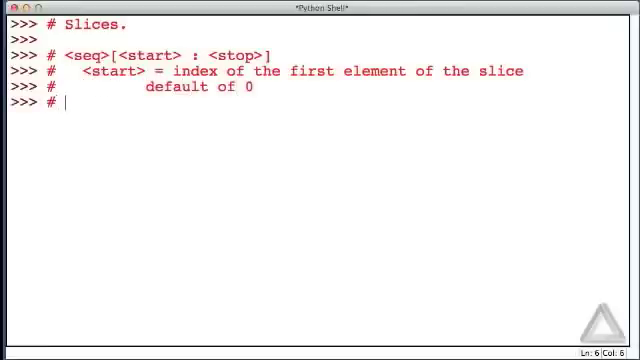
type("<stop> = i")
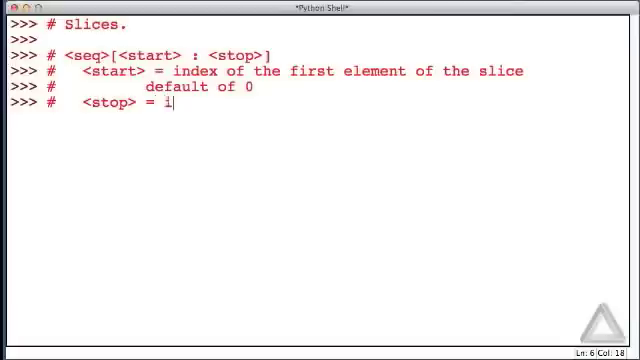
type("ndex of the \"nex")
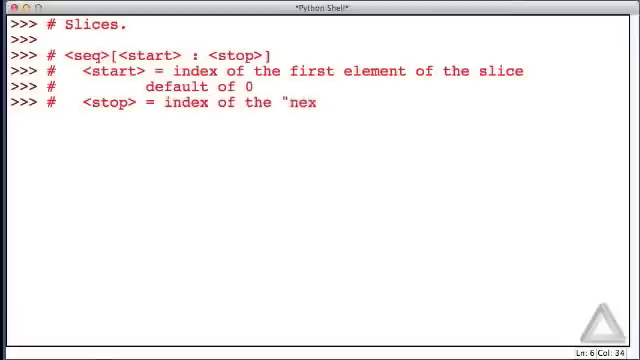
type("t to last\"")
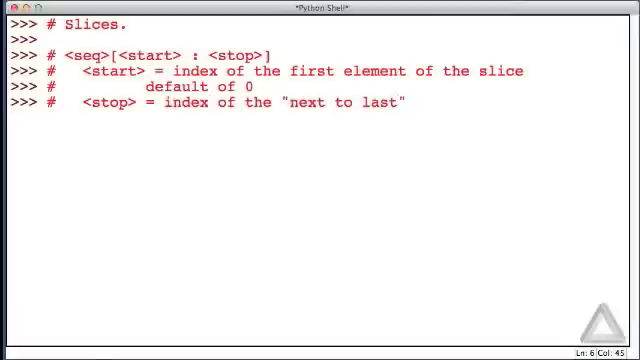
type("element of the sl")
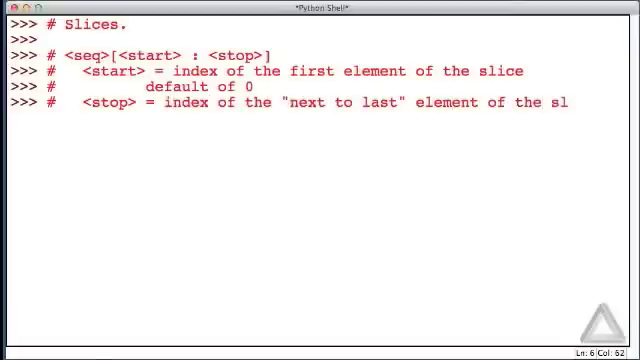
key("Return")
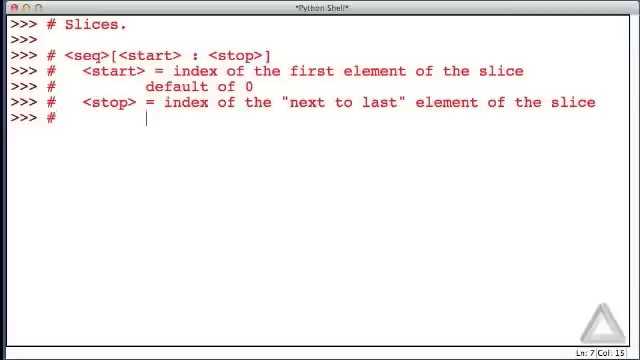
Note that <seq>[<stop>] is not included in the slice and <stop> defaults to len(<seq>).
type("<s")
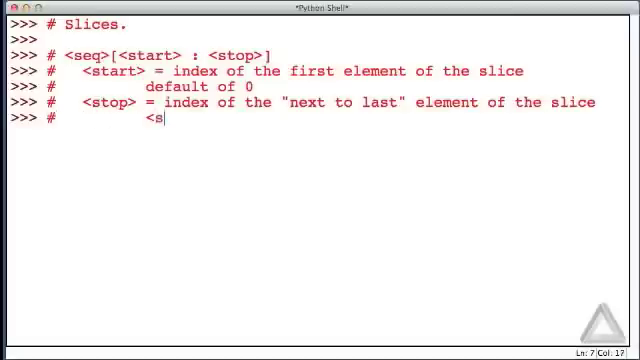
type("eq>[")
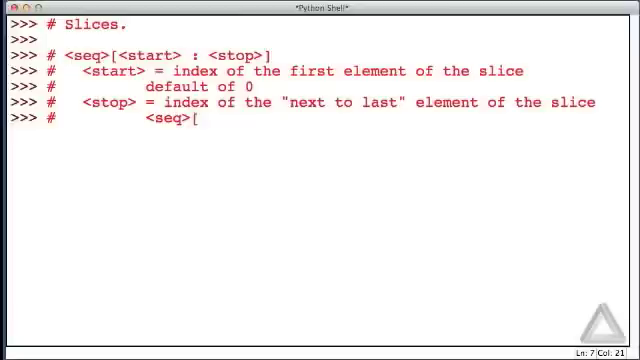
type("<stop>")
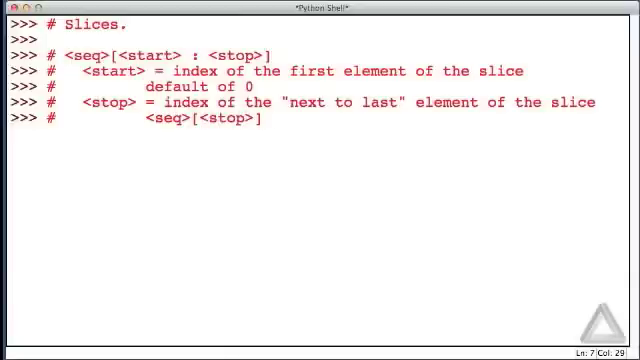
type("not included in the slice")
type("#")
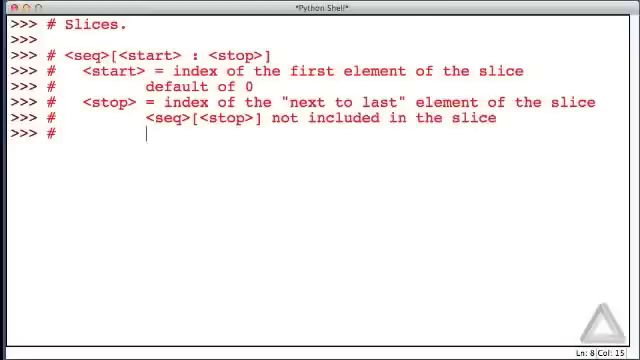
type("default len(<seq>")
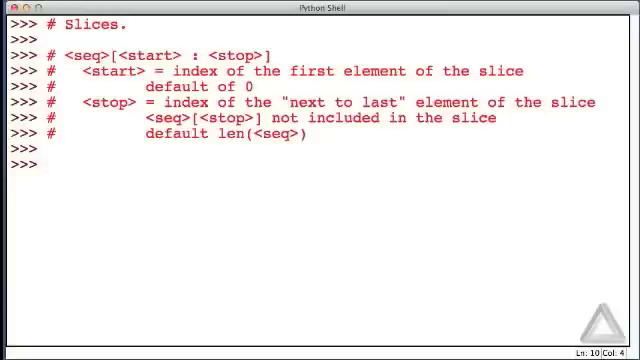
Assign s = "Hello!" in the shell.
type("s")
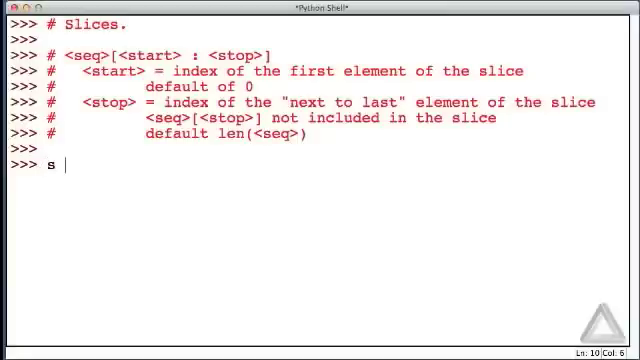
type("=")
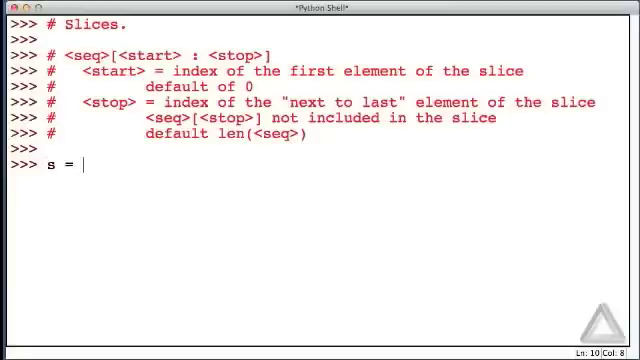
type("\"Hello!\"")
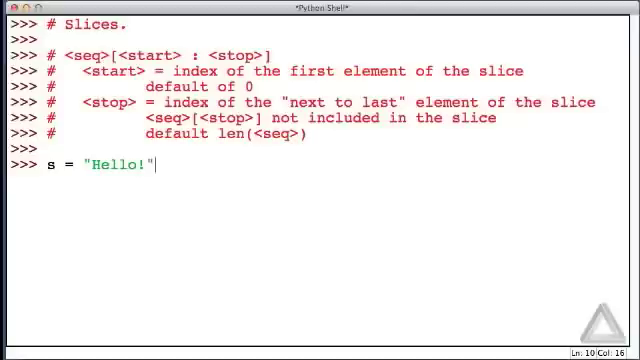
key("Return")
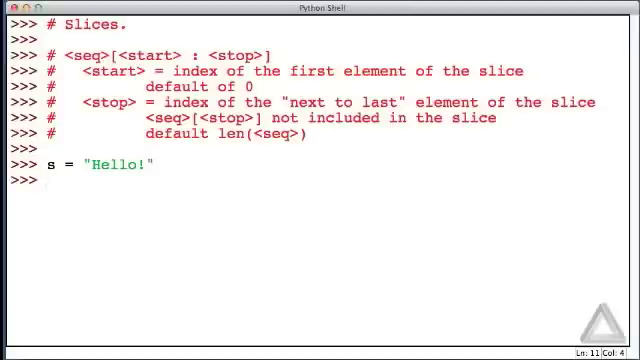
Evaluate s[1 : 5] to get 'ello'.
type("s[1")
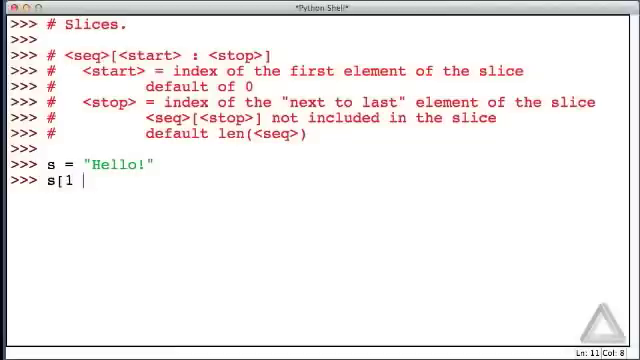
type(":")
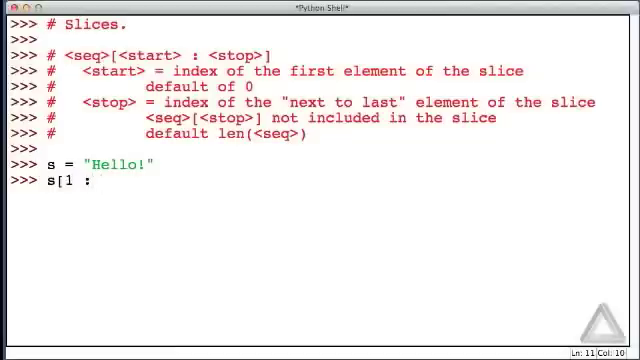
type("5]")
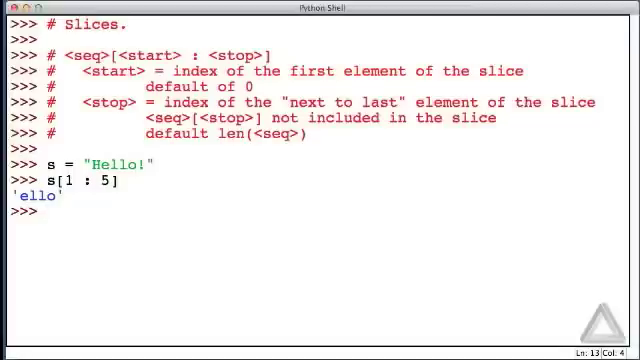
Evaluate 'Y' + s[1 : 5] + 'w' to produce 'Yellow'.
type("'Y' +")
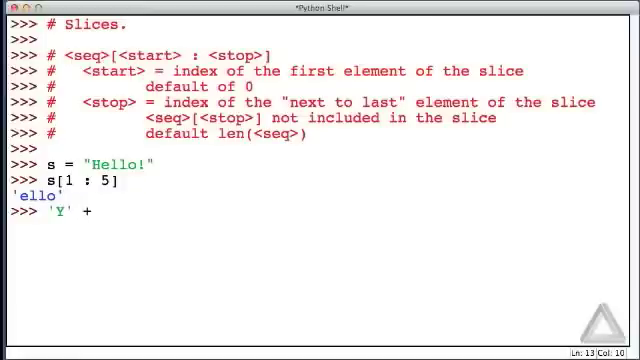
type("s")
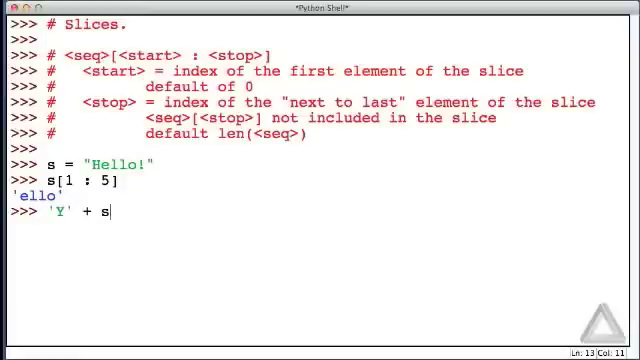
type("[1 : 5")
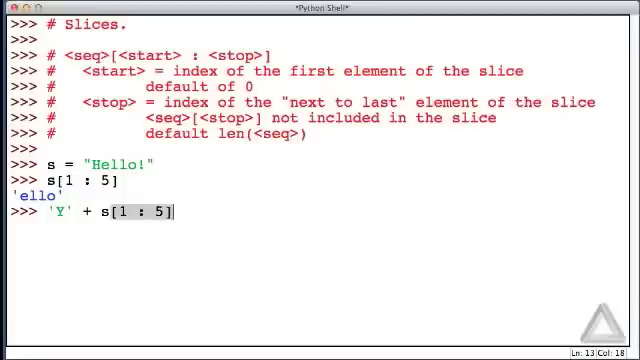
type("+")
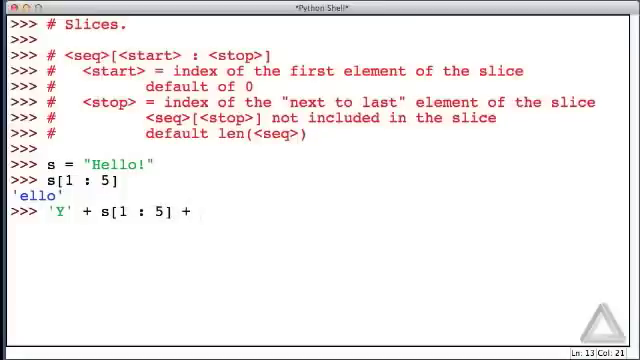
type("'w'")
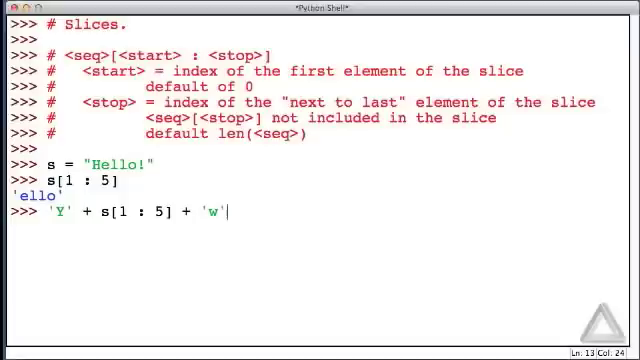
key("Return")
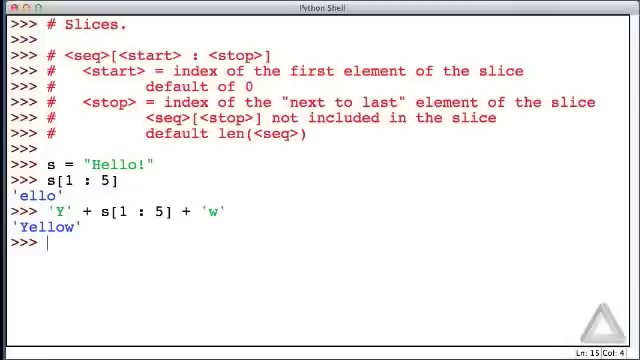
Evaluate s[0 : -1] + '.' to produce 'Hello.'.
type("s[")
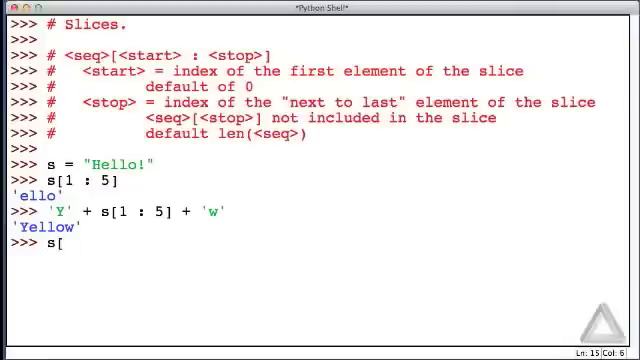
type("0 :")
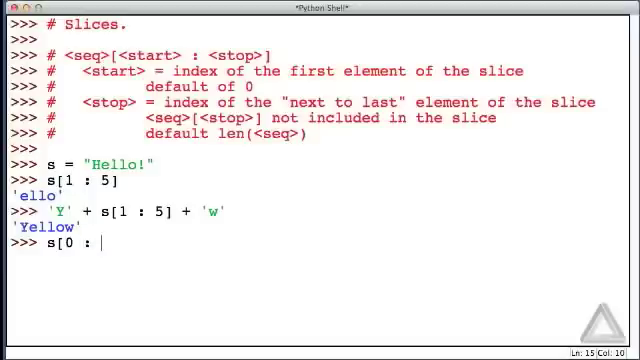
type("-1")
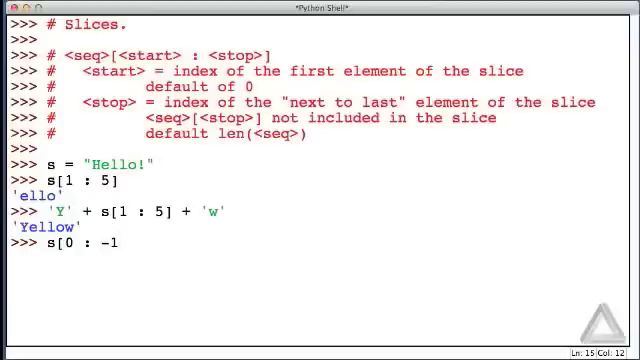
type("+")
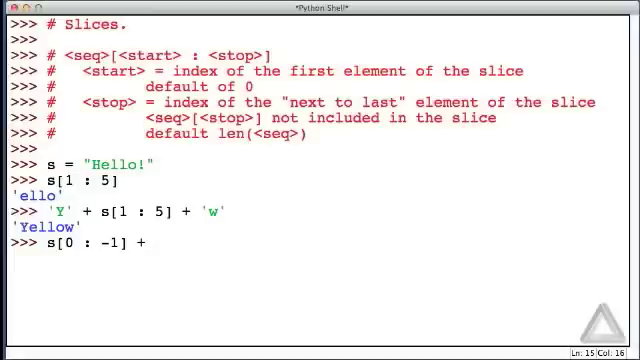
type("'.")
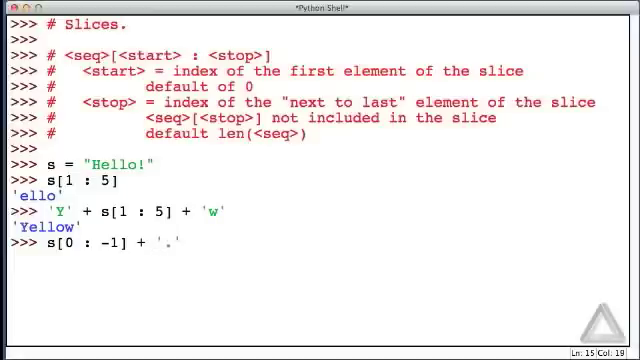
key("Return")
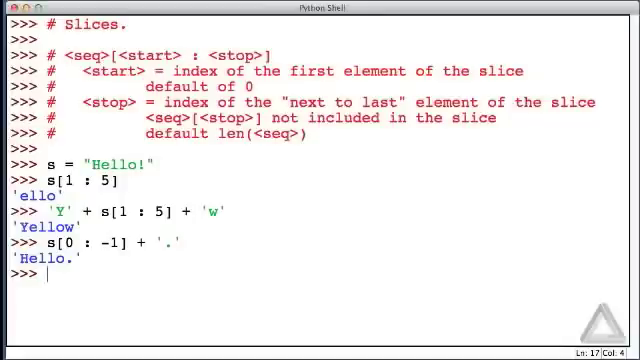
Evaluate s[ : -1] + '.' with the start omitted to get 'Hello.'.
type("s[ :")
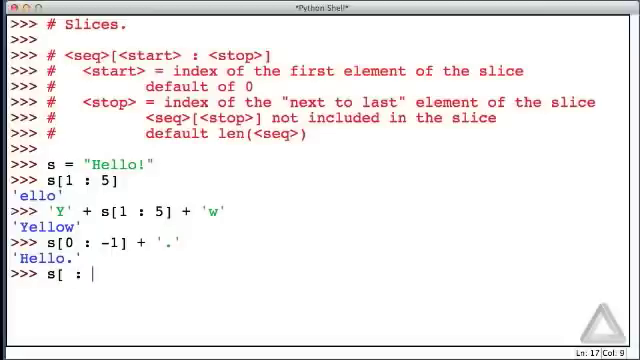
type("-1")
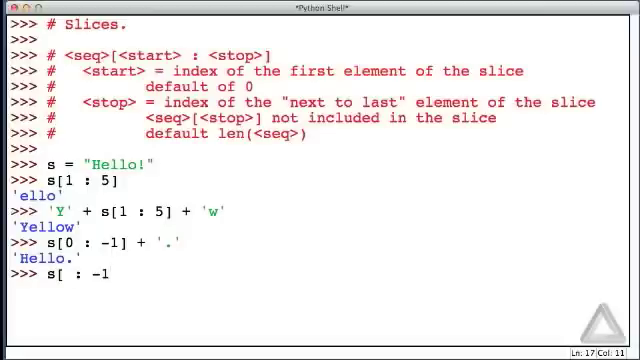
type("]")
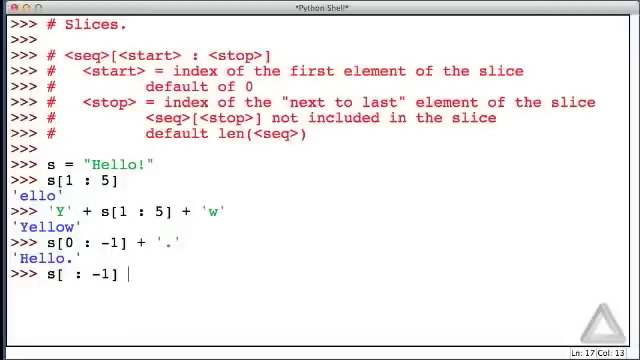
type("+")
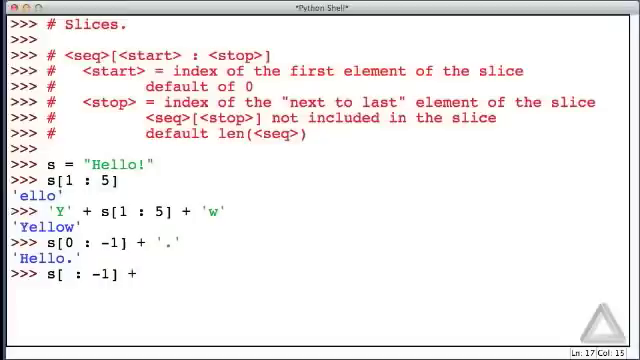
type("'.")
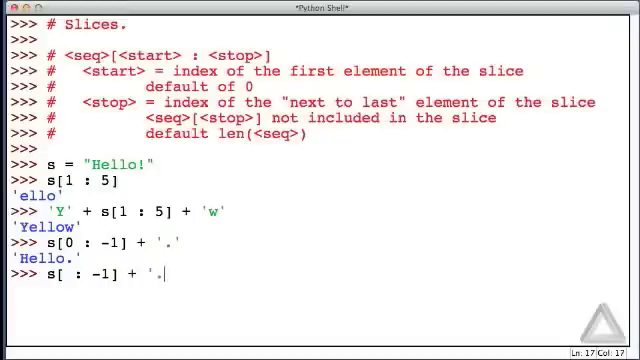
key("Return")
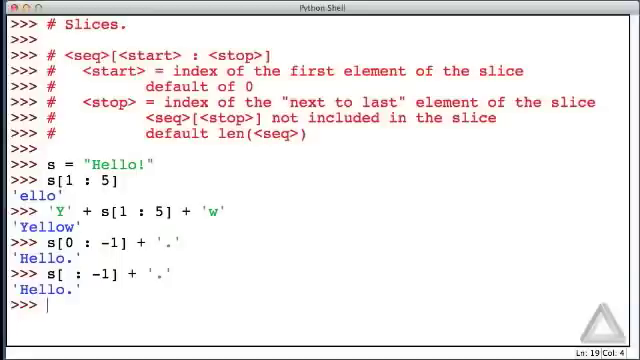
Evaluate the compact form s[:-1] + '.' to get 'Hello.' again.
type("s[")
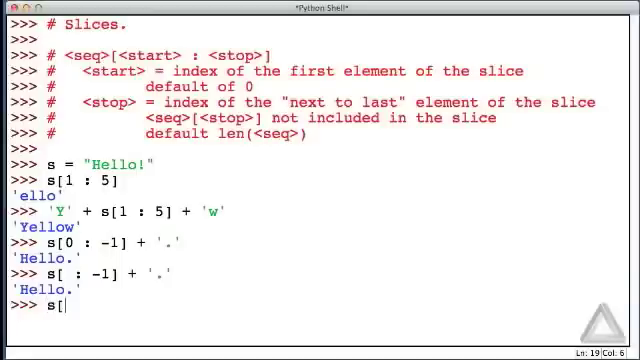
type(":-1] + '.")
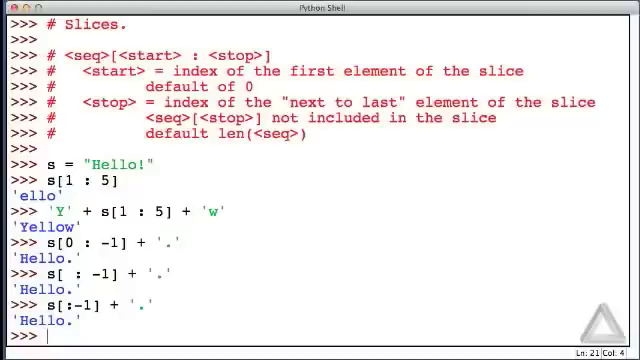
Evaluate 'J' + s[1 : len(s)] to produce 'Jello!'.
type("'J' +")
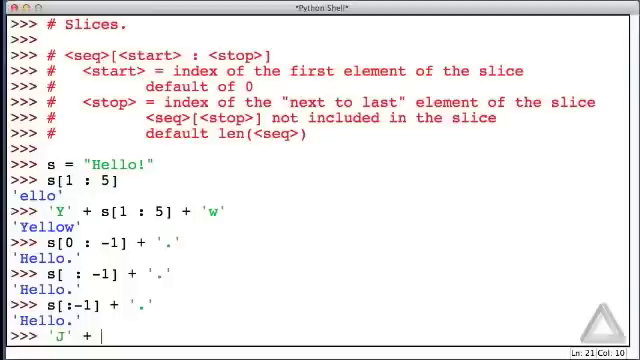
type("s[")
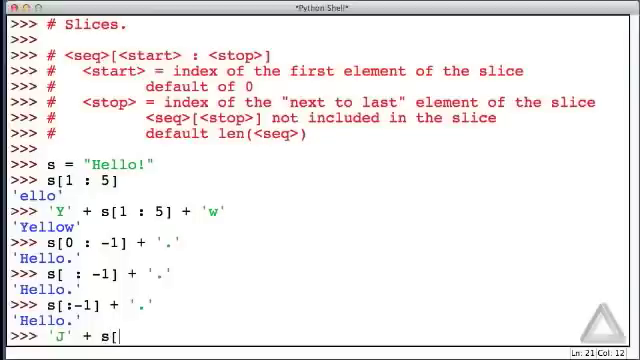
type("1")
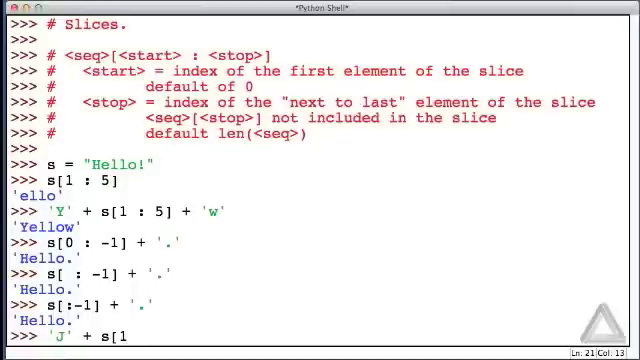
type(": len(s")
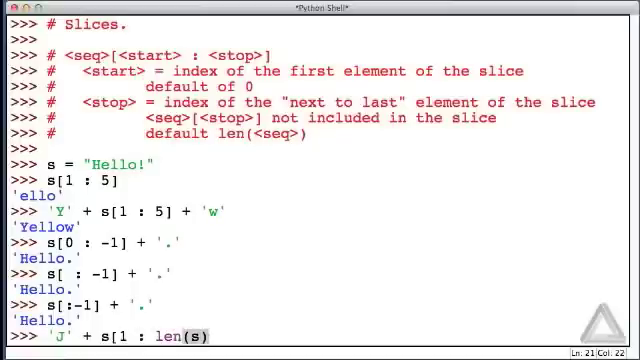
type(")")
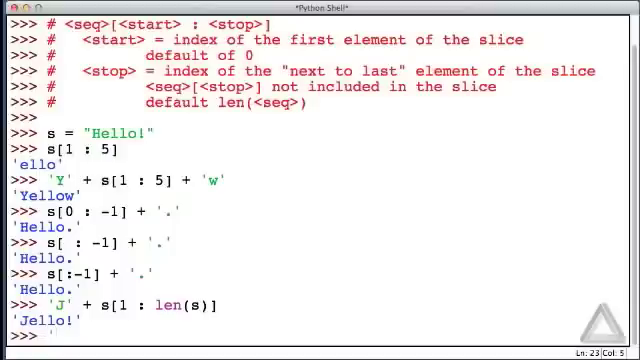
Evaluate 'J' + s[1 : ] with an open slice end to get 'Jello!' again.
type("'J' + s")
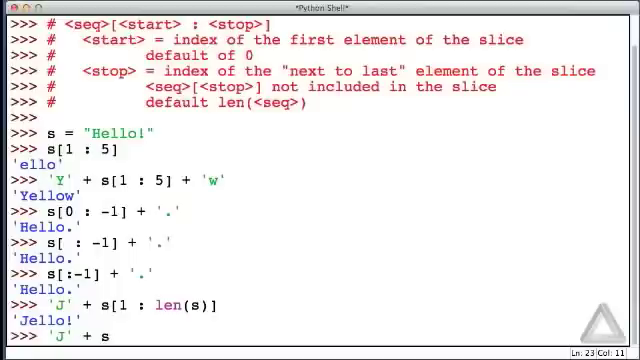
type("[1")
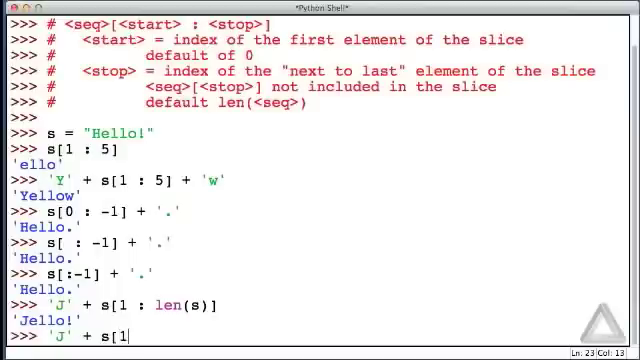
type(":")
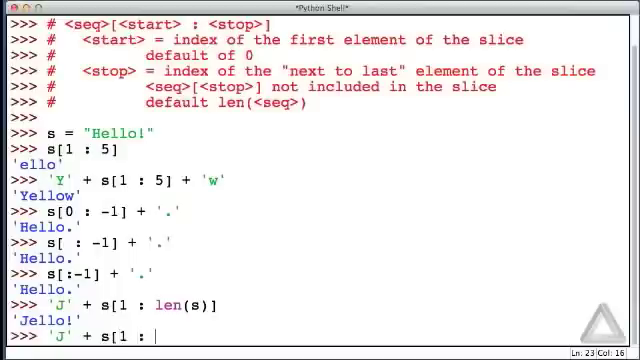
type("]")
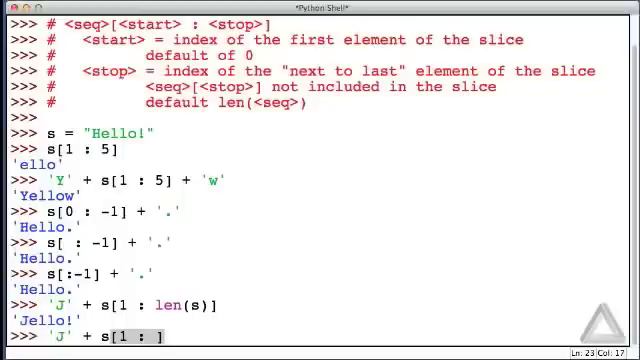
key("Return")
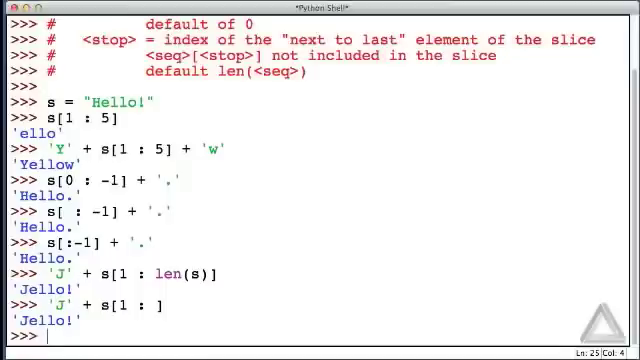
Index s[100] to raise IndexError: string index out of range.
type("s")
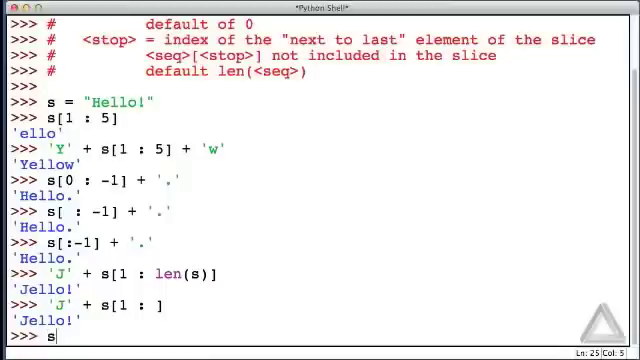
type("[")
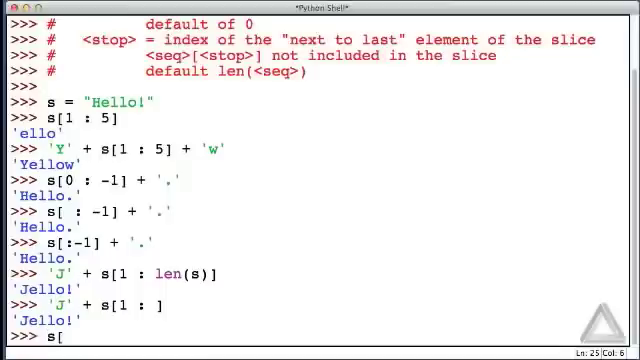
type("100")
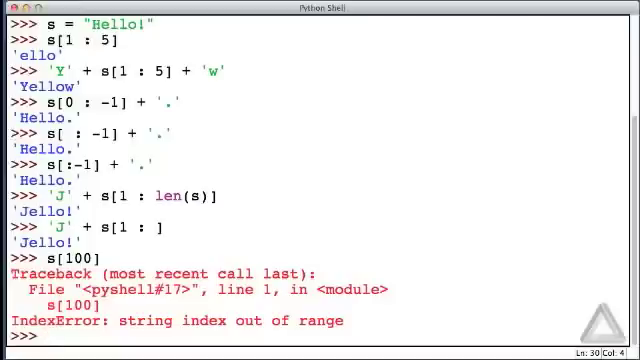
Index s[-100] to raise the same IndexError for a negative out-of-range index.
type("s")
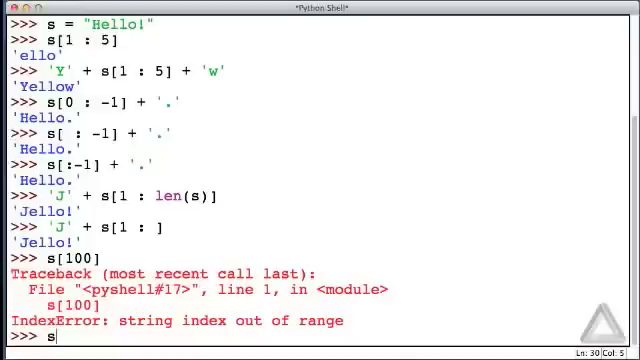
type("[-")
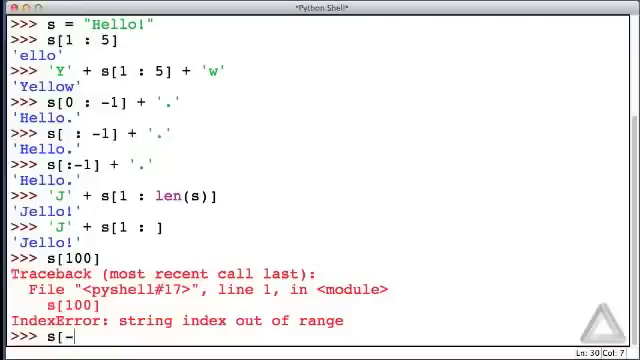
type("100]")
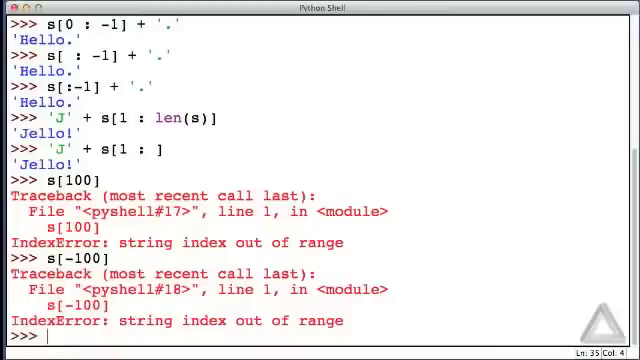
Evaluate the out-of-range slice s[1 : 100] to get 'ello!'.
type("[")
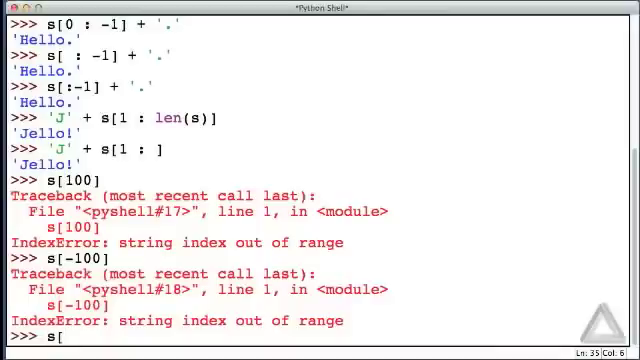
type("1")
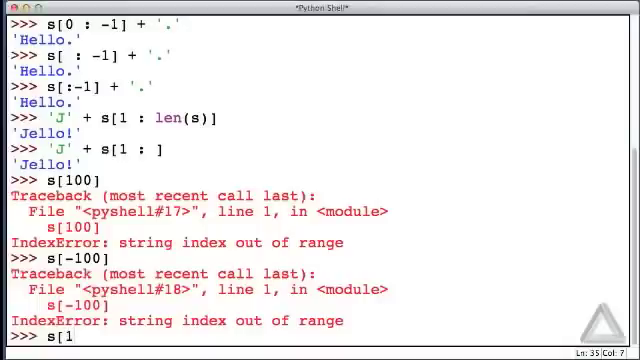
type(":")
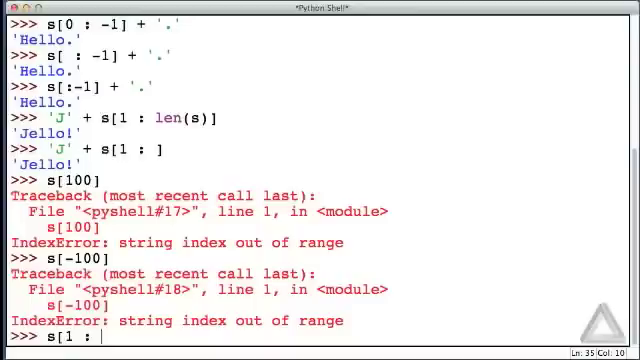
type("100")
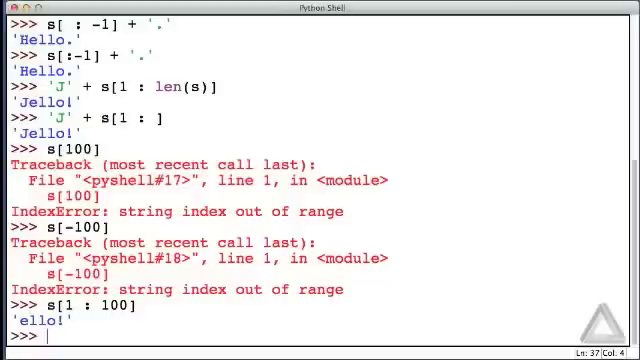
Evaluate s[-100 : -1] to get 'Hello' despite the out-of-range start.
type("[")
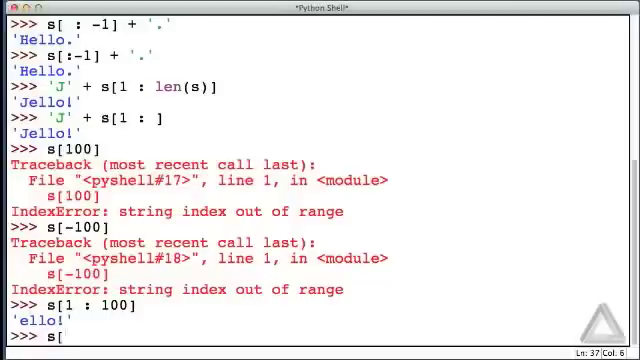
type("-1")
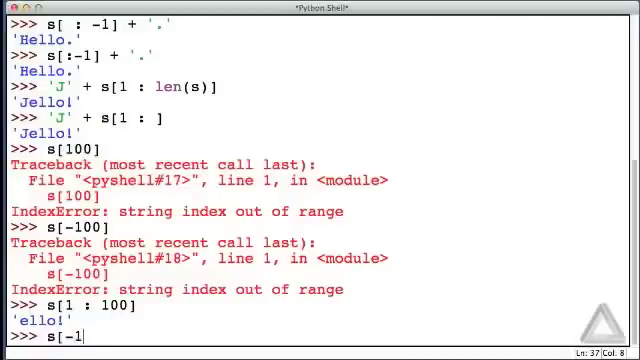
type("00 :")
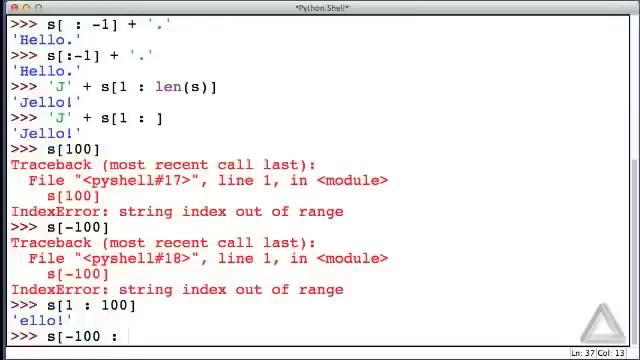
type("-1")
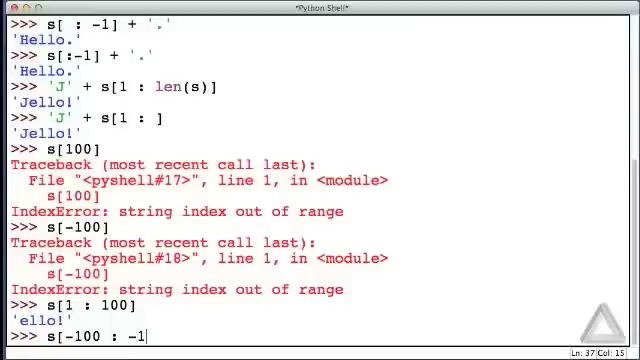
key("Return")
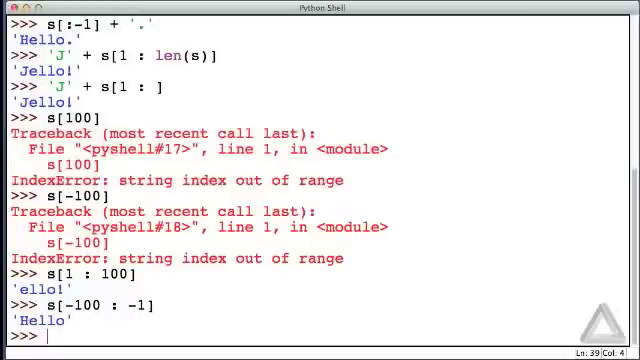
Evaluate s[1] (returns 'e') and the slice s[1 : 1] (returns an empty string).
type("s[")
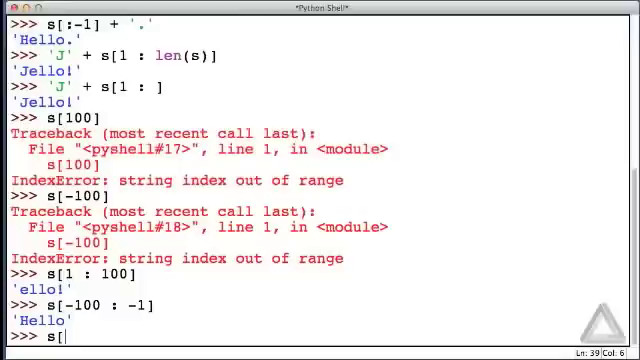
type("1]")
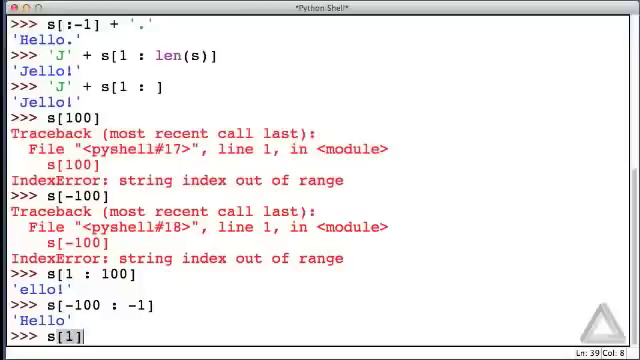
key("Return")
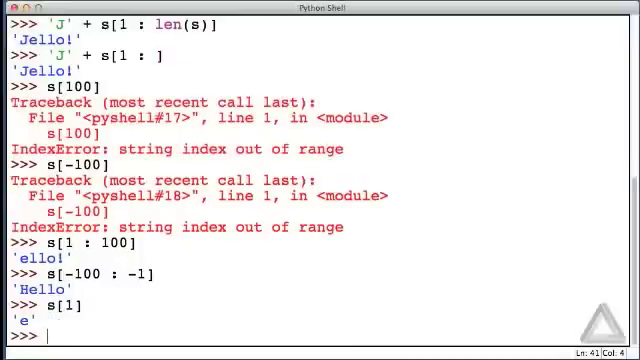
type("s")
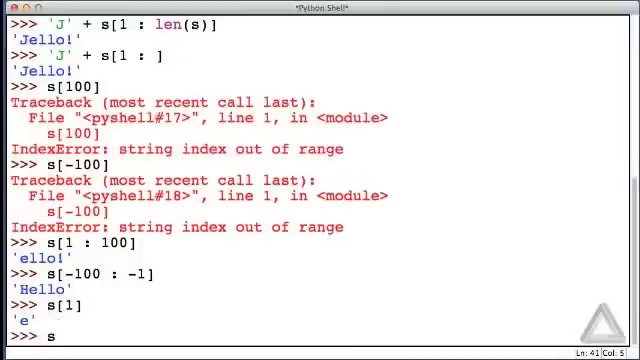
type("[1")
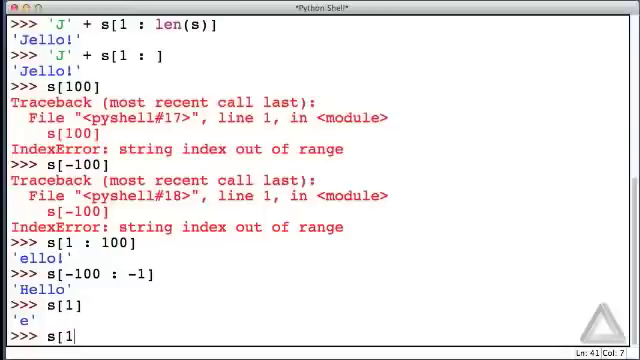
type(":")
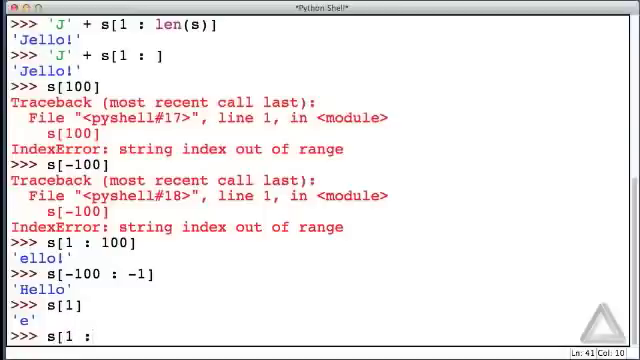
type("1")
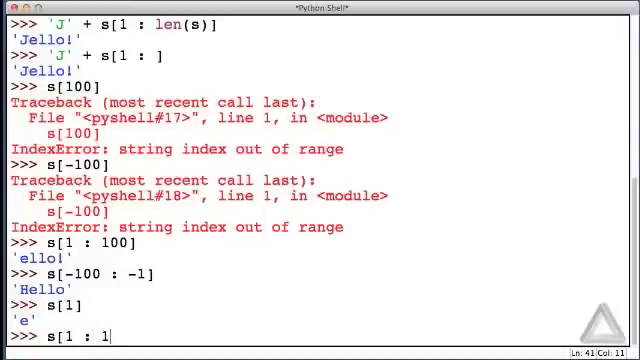
key("Return")
type("s")
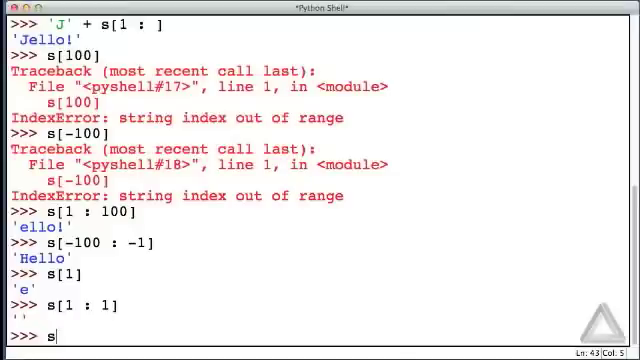
Enter s[-5] and the slice s[1 : -5], giving 'e' and an empty string.
type("[-5")
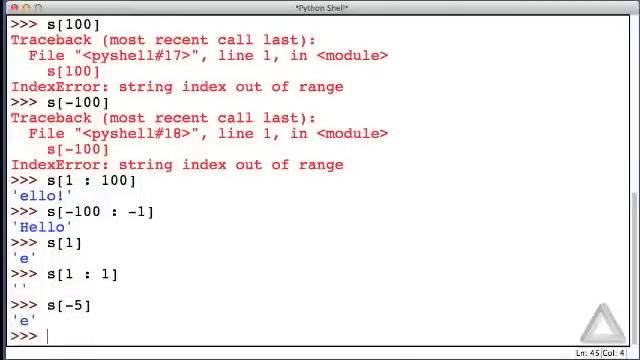
type("s[")
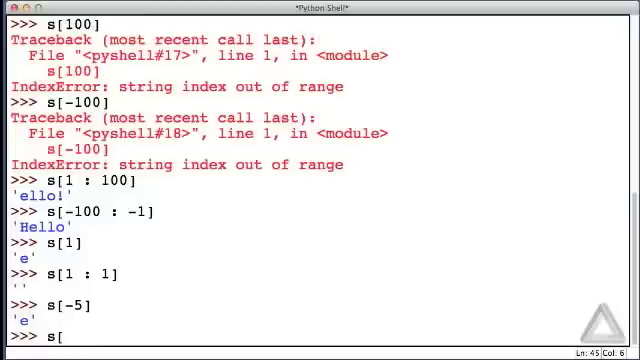
type("1")
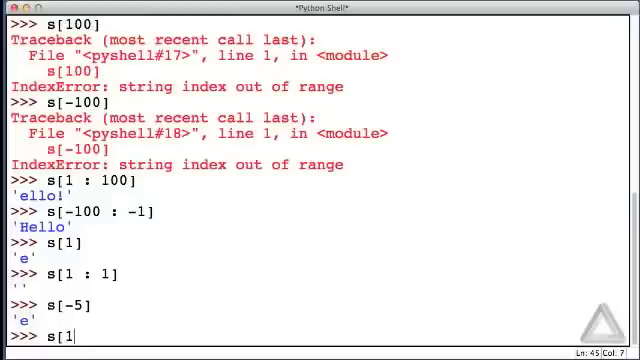
type(":")
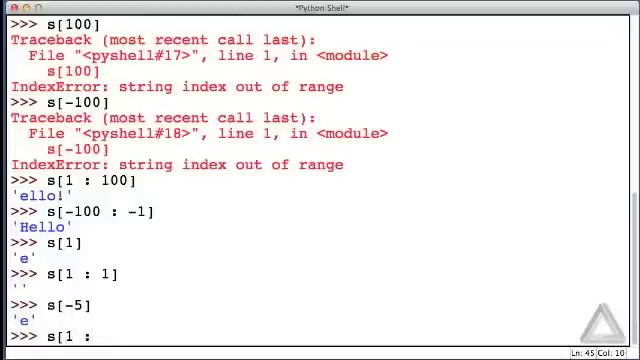
type("-5]")
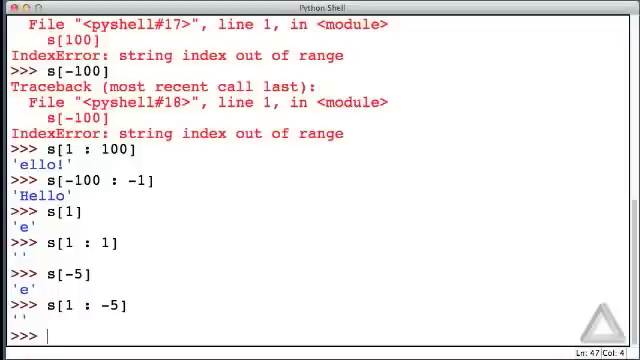
Evaluate s[5 : 1] on "Hello!", which returns an empty string.
type("s")
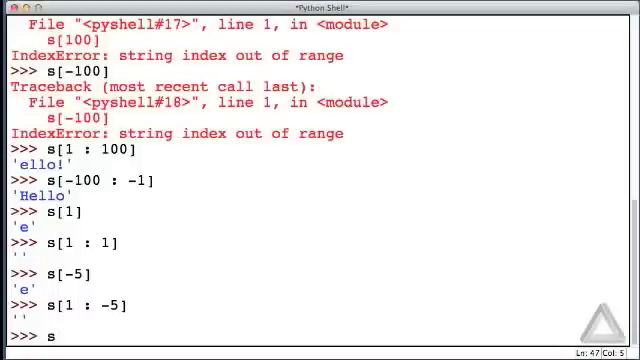
type("[")
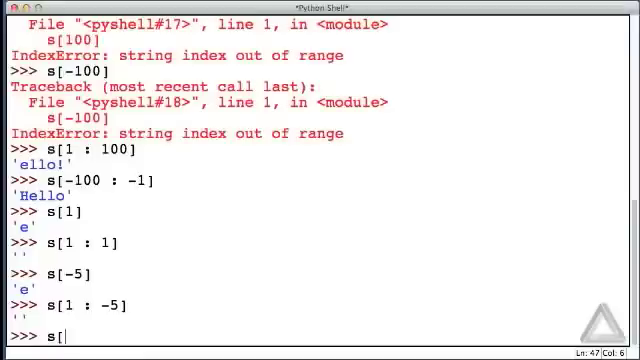
type("5")
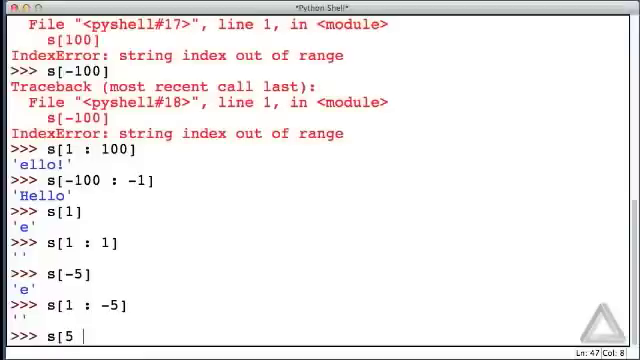
type(":")
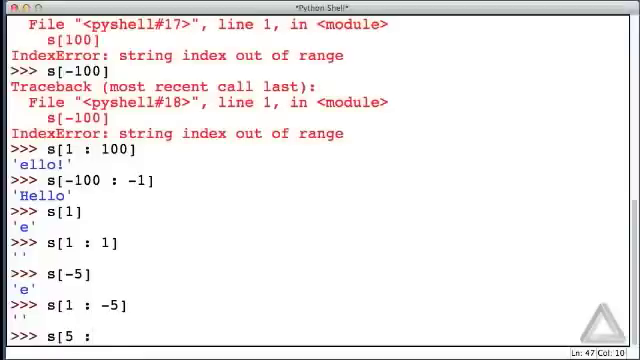
type(": 1]")
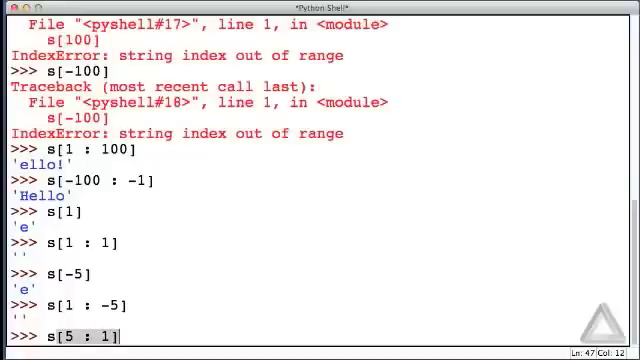
key("Return")
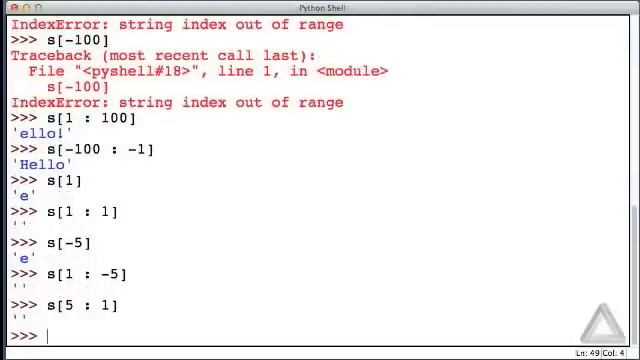